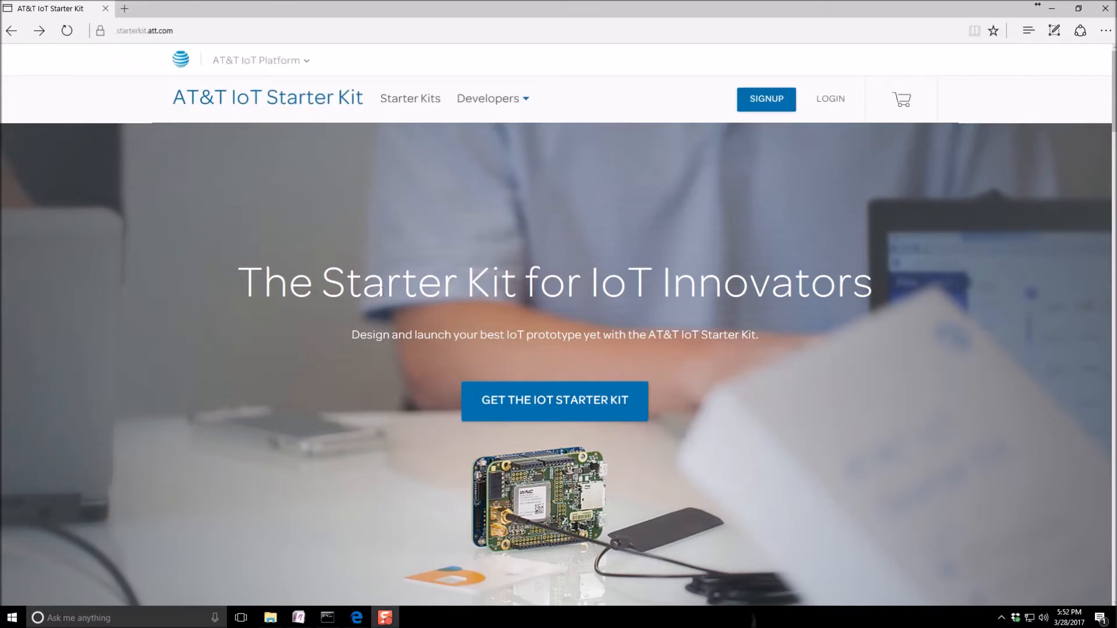
pyautogui.moveTo(488, 124)
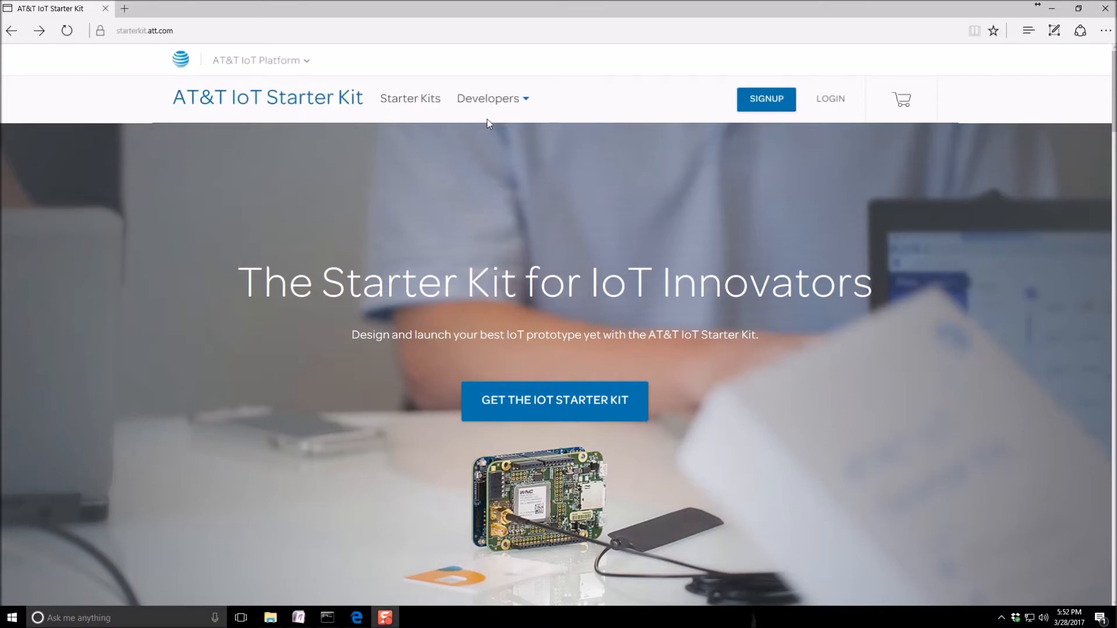
pyautogui.moveTo(517, 104)
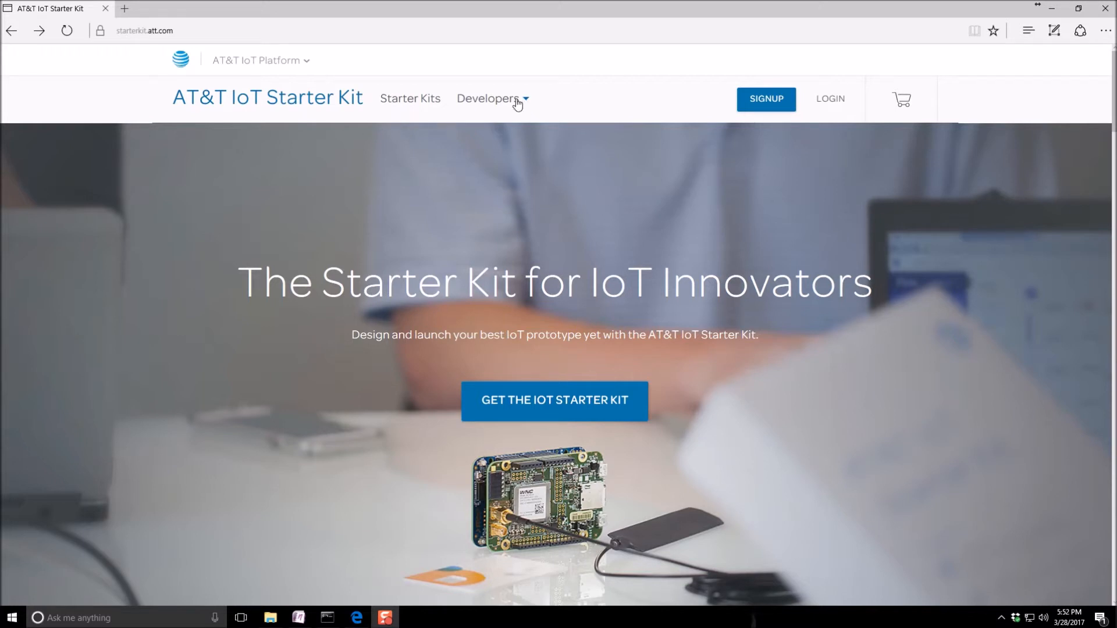
# Step: From Developers > Tutorials, open the AT&T IoT Starter Kit Getting Started Guide and scroll to AT&T M2X
pyautogui.click(488, 98)
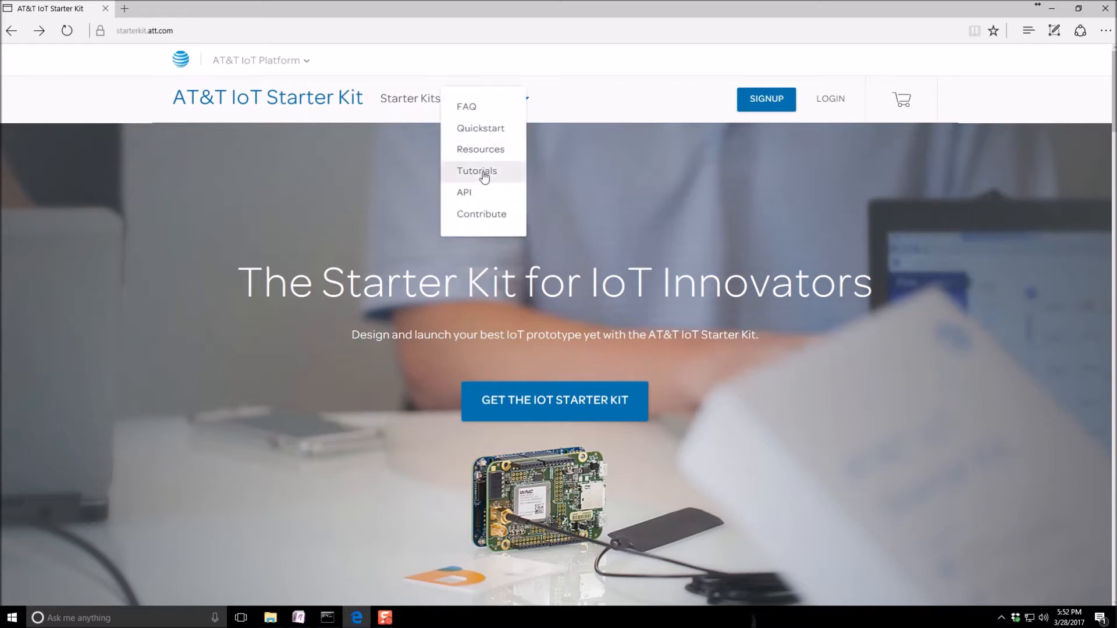
pyautogui.click(476, 171)
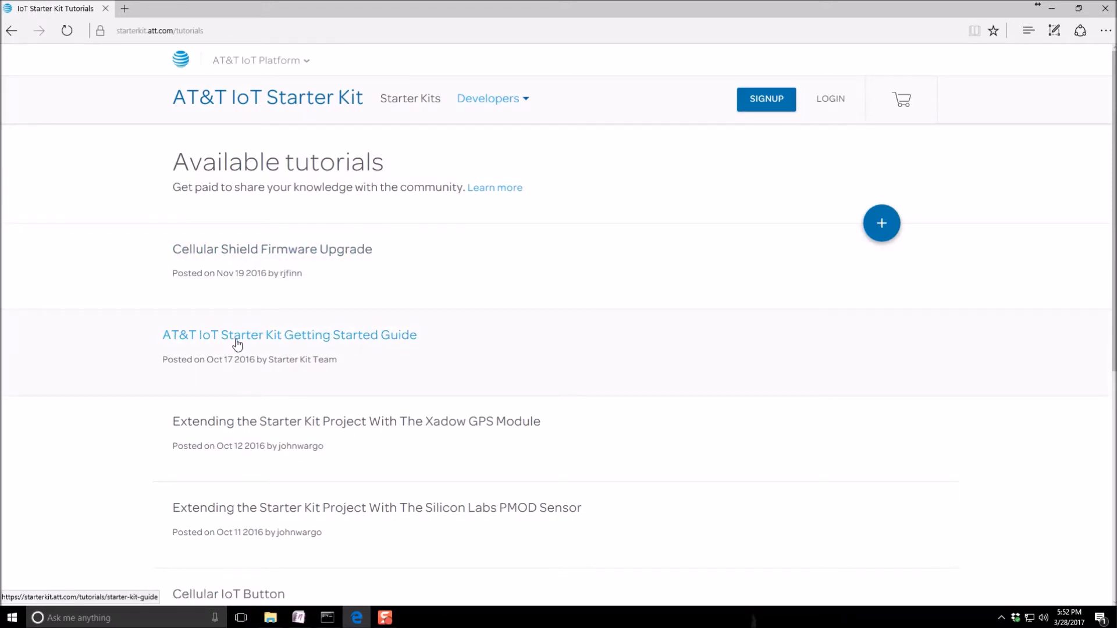
pyautogui.click(289, 335)
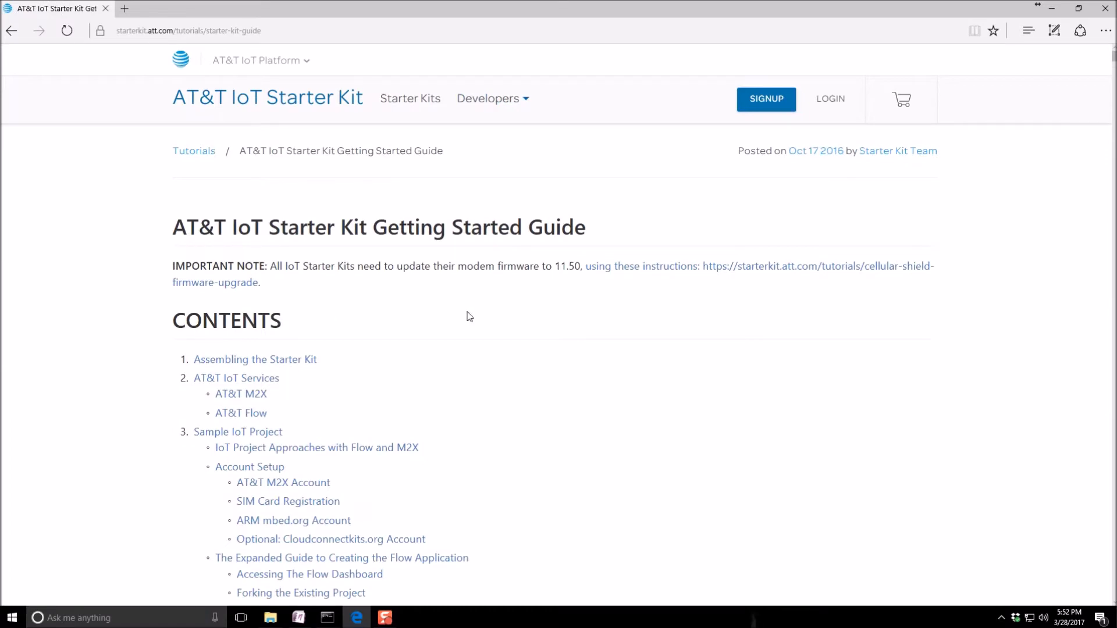
pyautogui.scroll(-3)
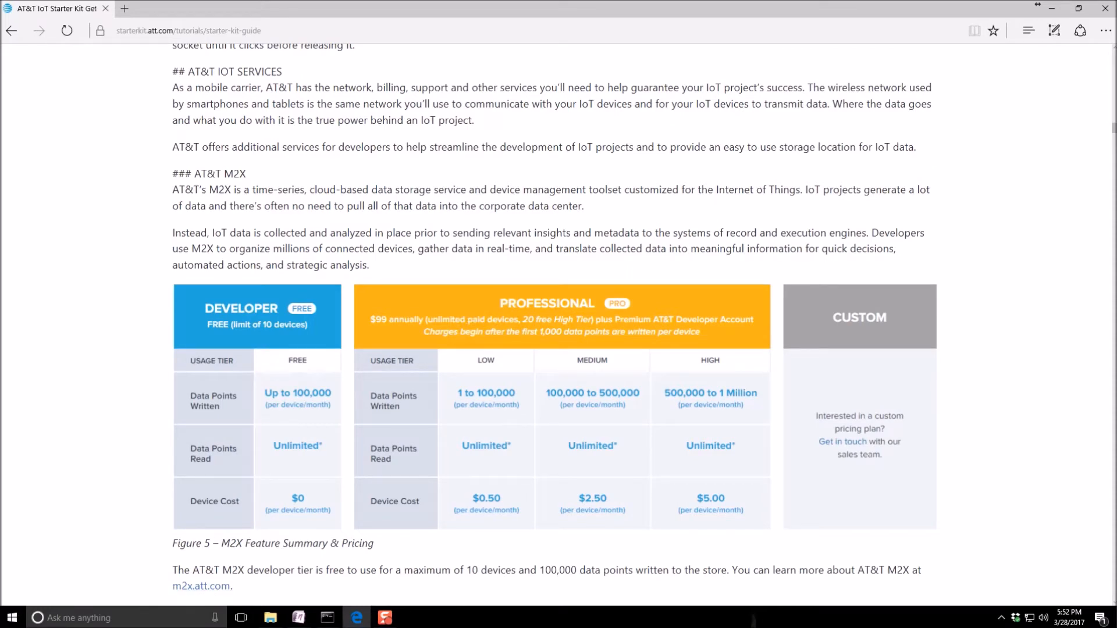
# Step: Bring the Hackster Project QUICK START page in OneNote to the front and click into it
pyautogui.click(299, 618)
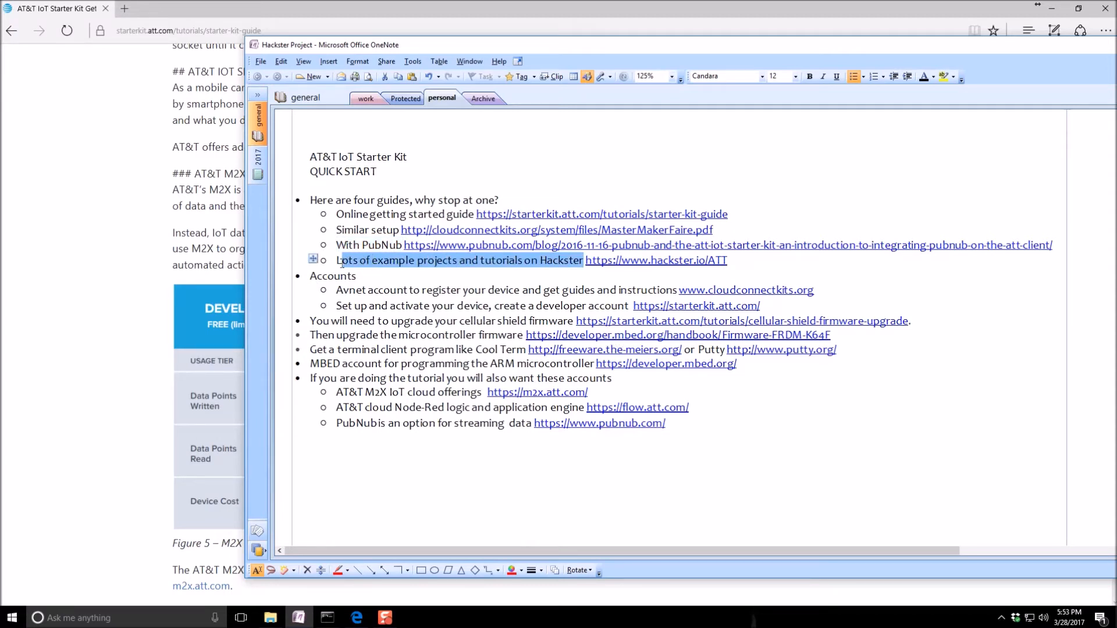
pyautogui.click(447, 362)
pyautogui.write('Install the NXP K64F Windows Drivers https://developer.mbed.org/handbook/Windows-serial-configuration')
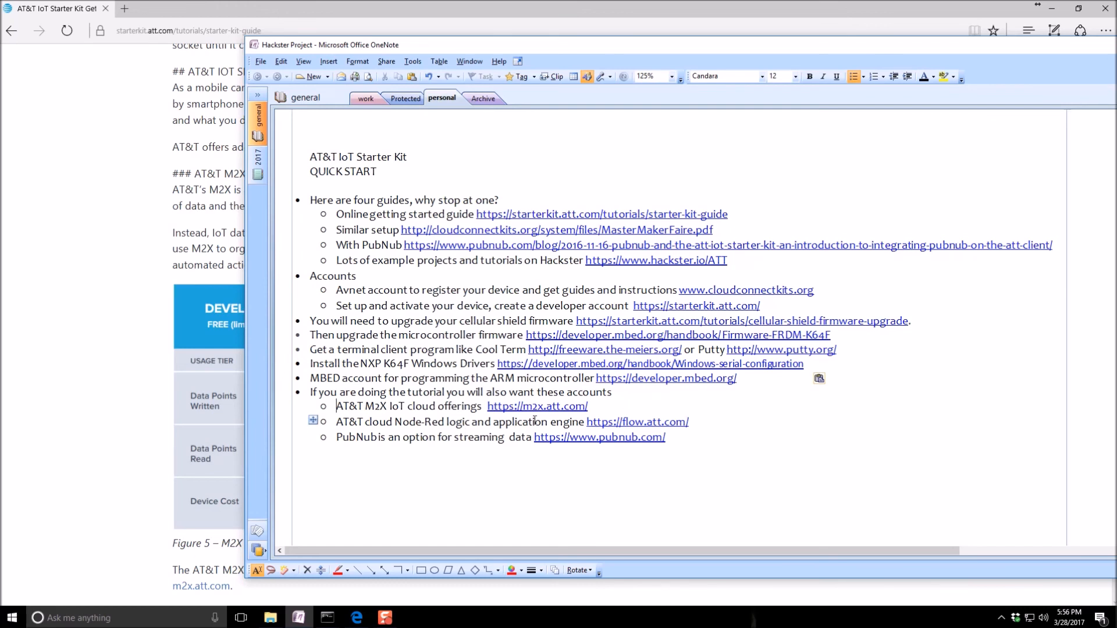
pyautogui.moveTo(568, 408)
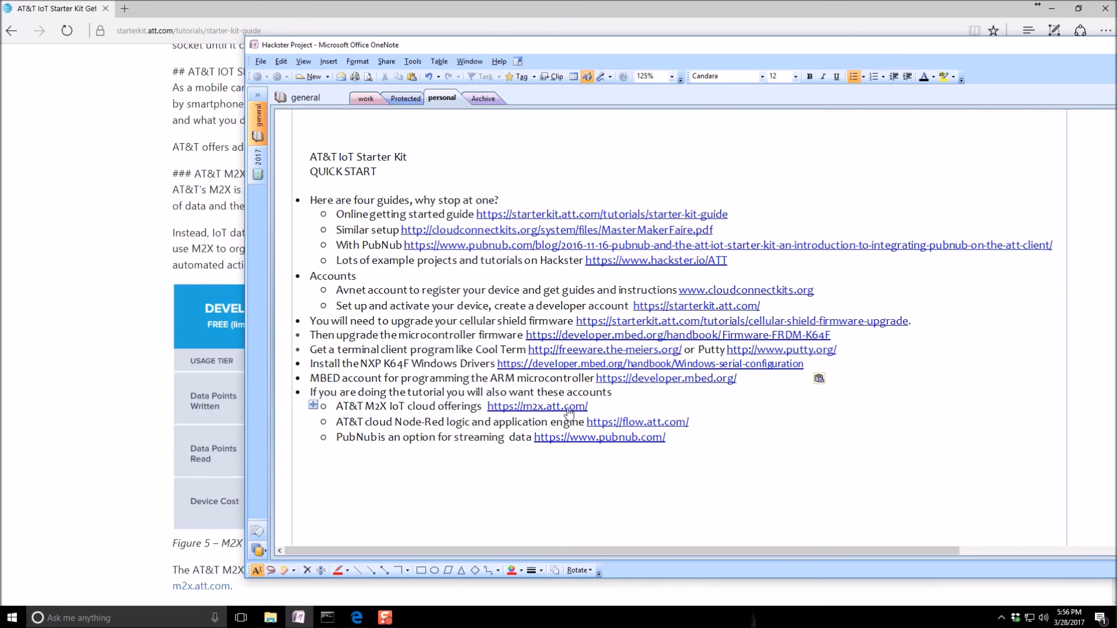